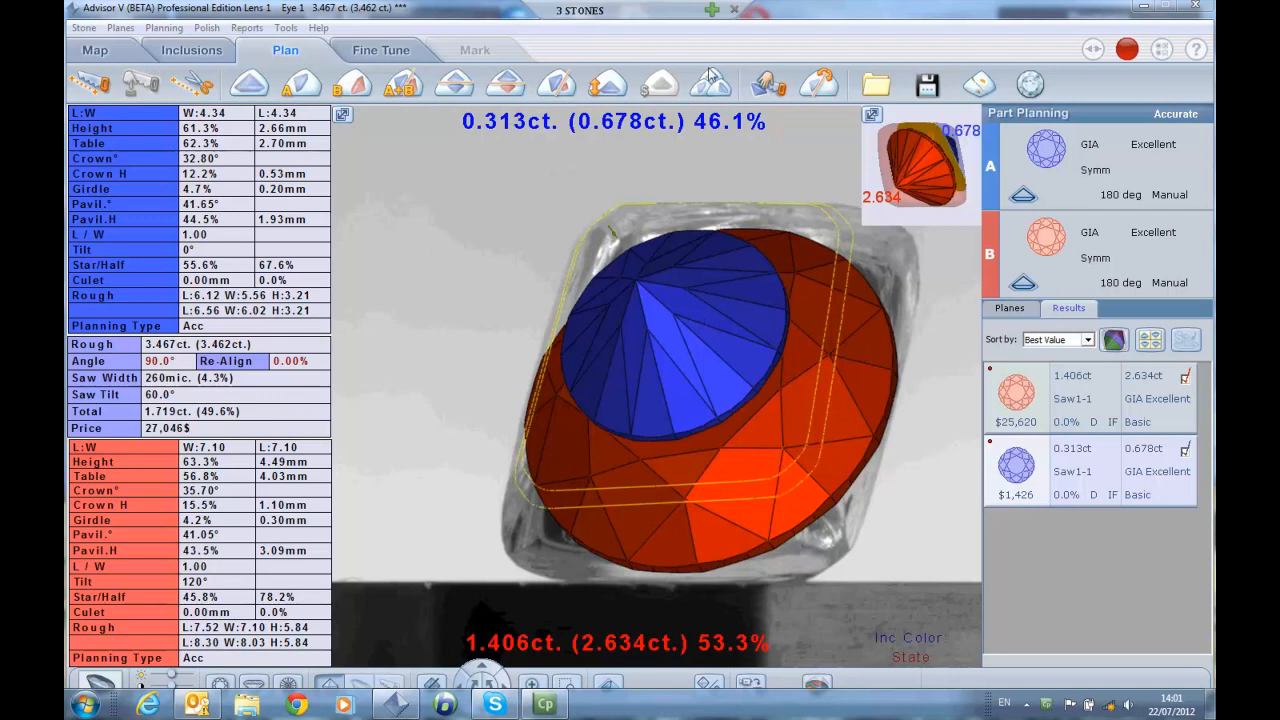
# Step: View and rotate Stone 1234's heart plan, then switch to the Galaxy1 stone
pyautogui.click(711, 10)
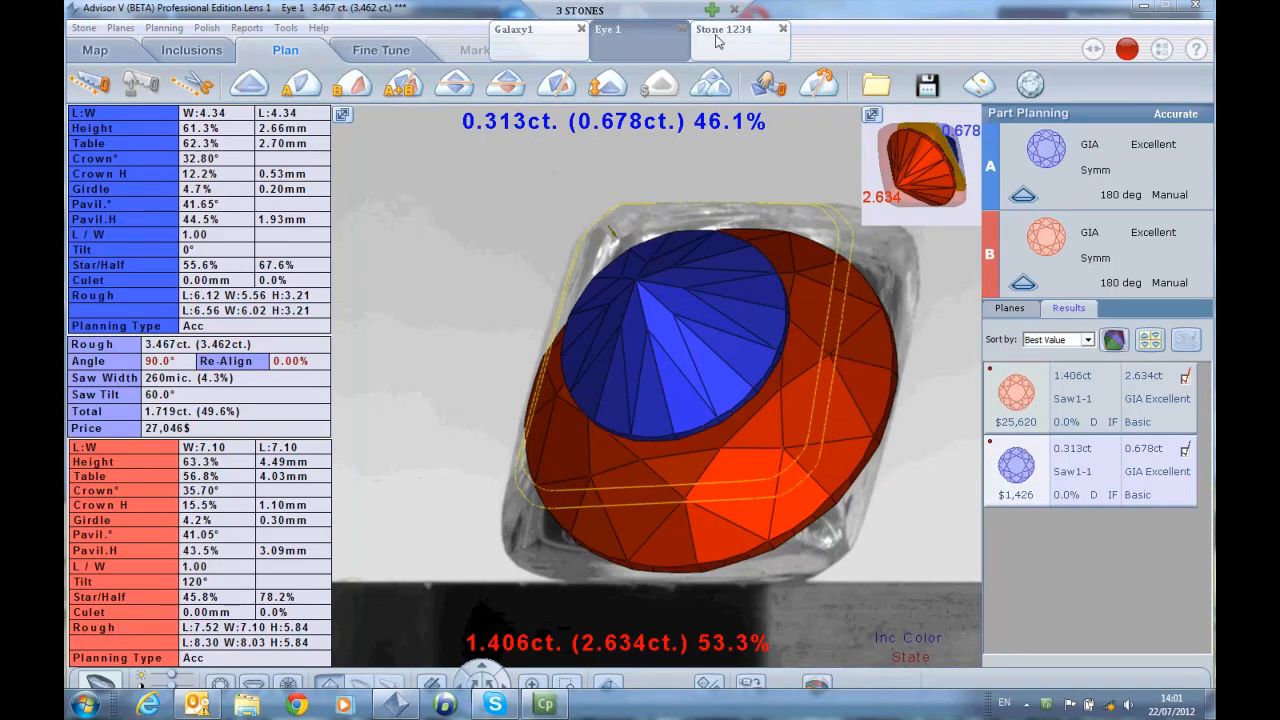
pyautogui.click(725, 41)
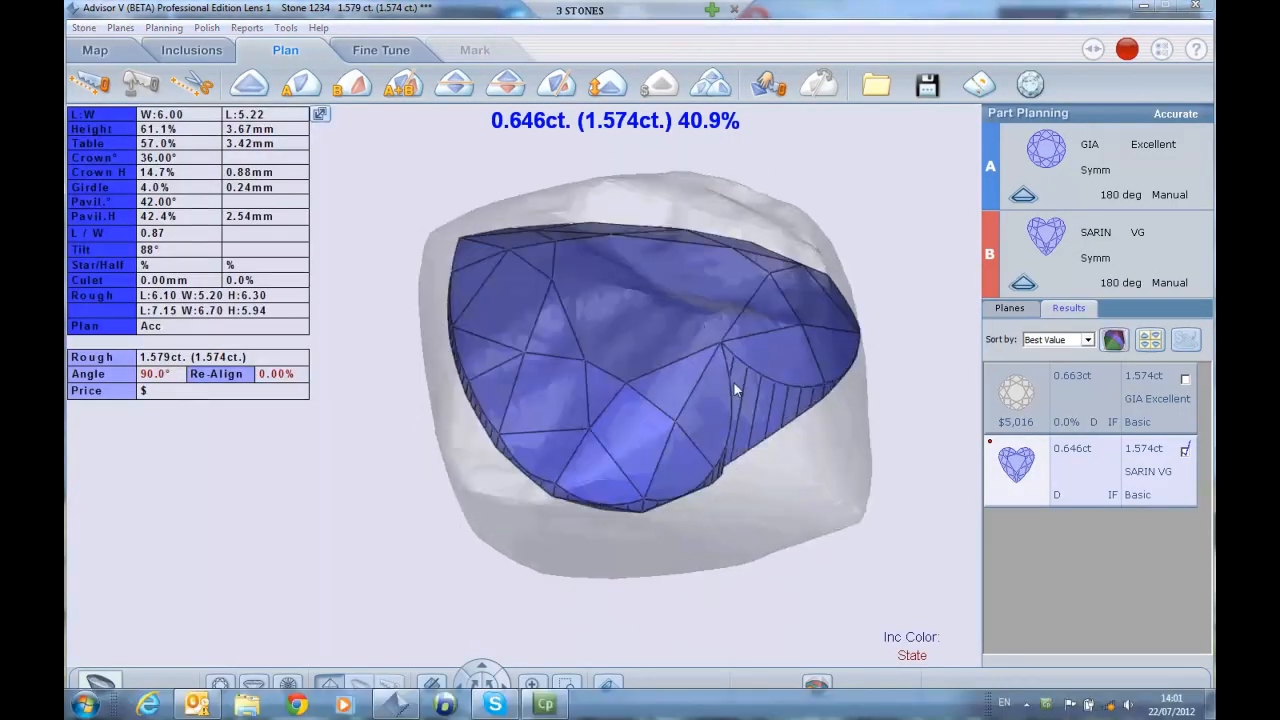
pyautogui.moveTo(735, 390); pyautogui.dragTo(758, 230)
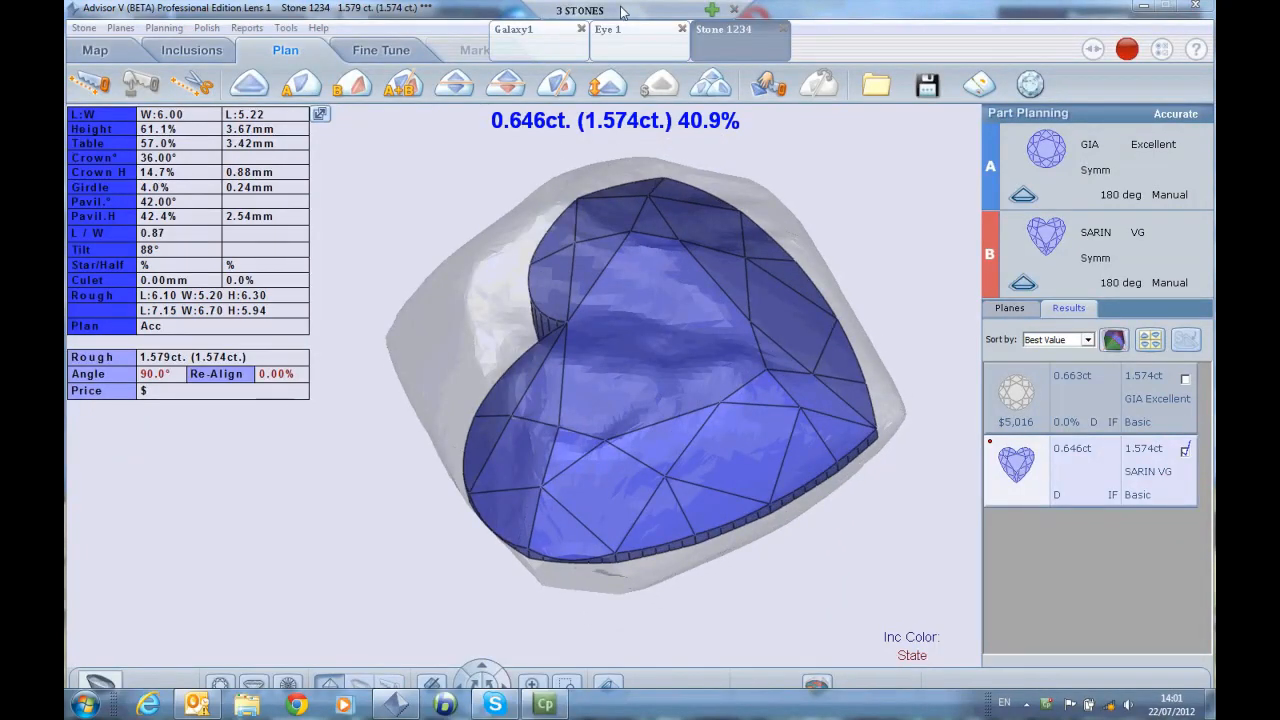
pyautogui.click(513, 28)
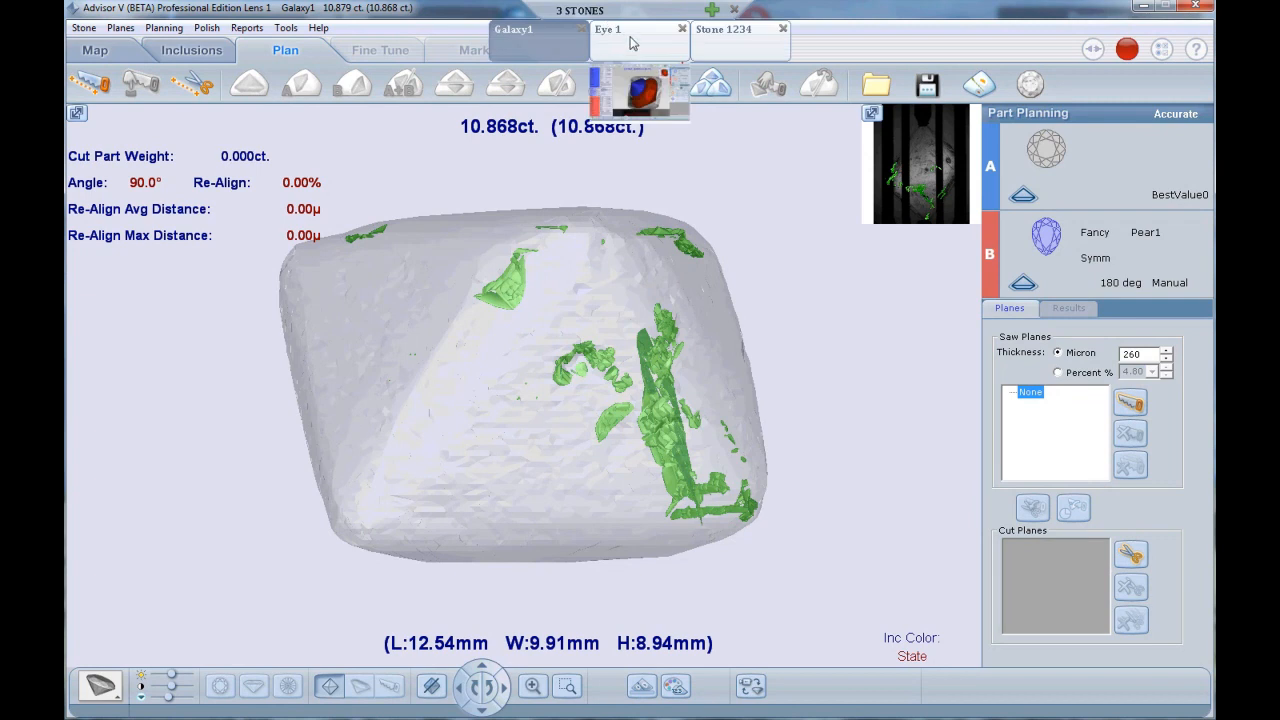
pyautogui.click(610, 29)
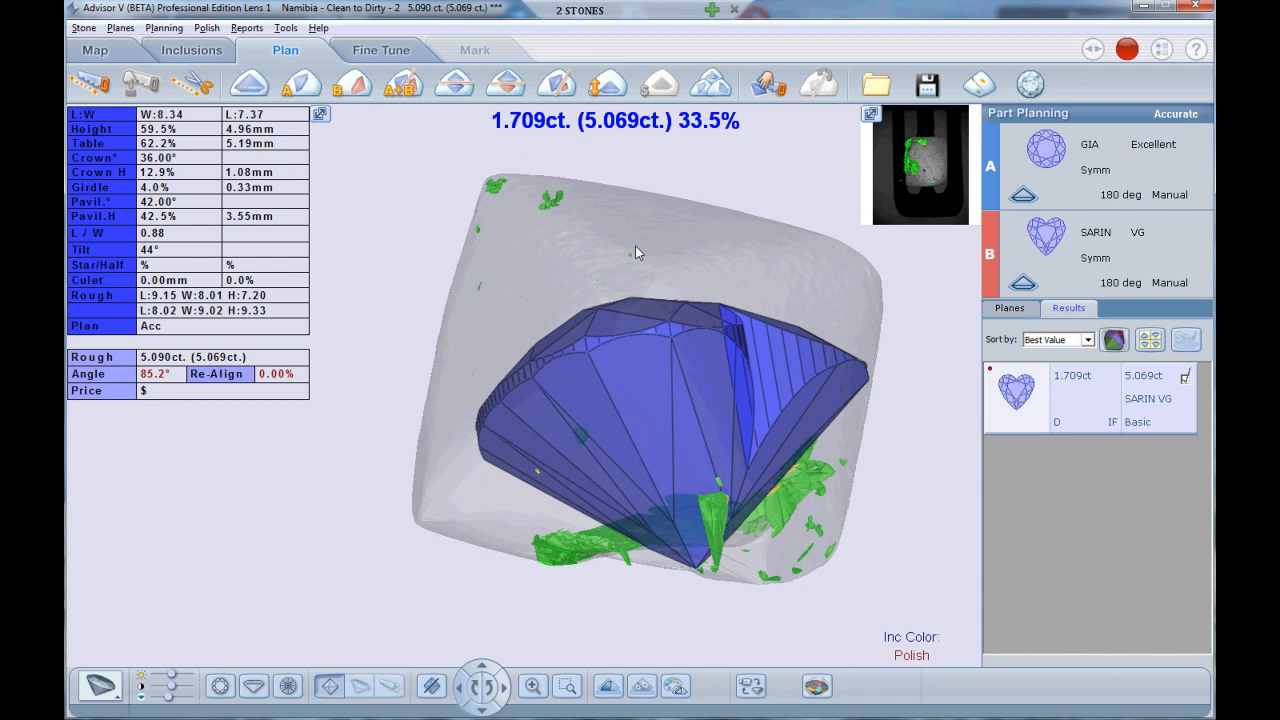
pyautogui.moveTo(657, 22)
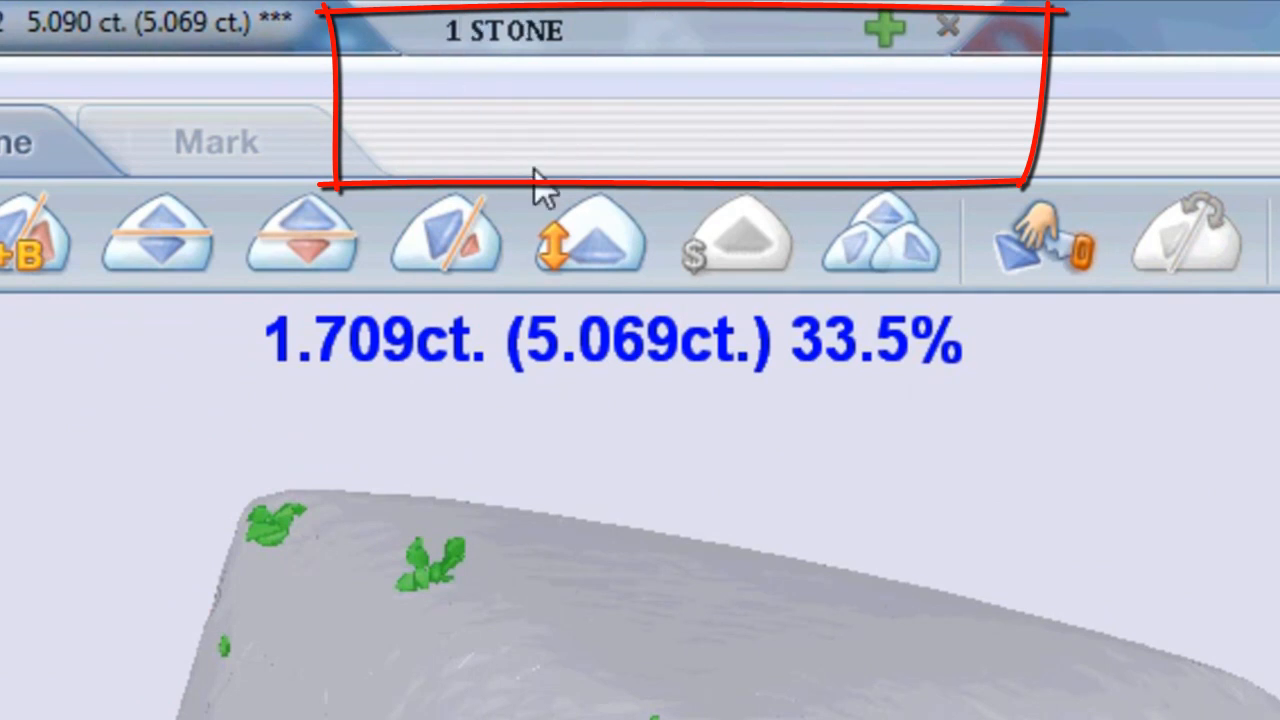
pyautogui.moveTo(560, 30)
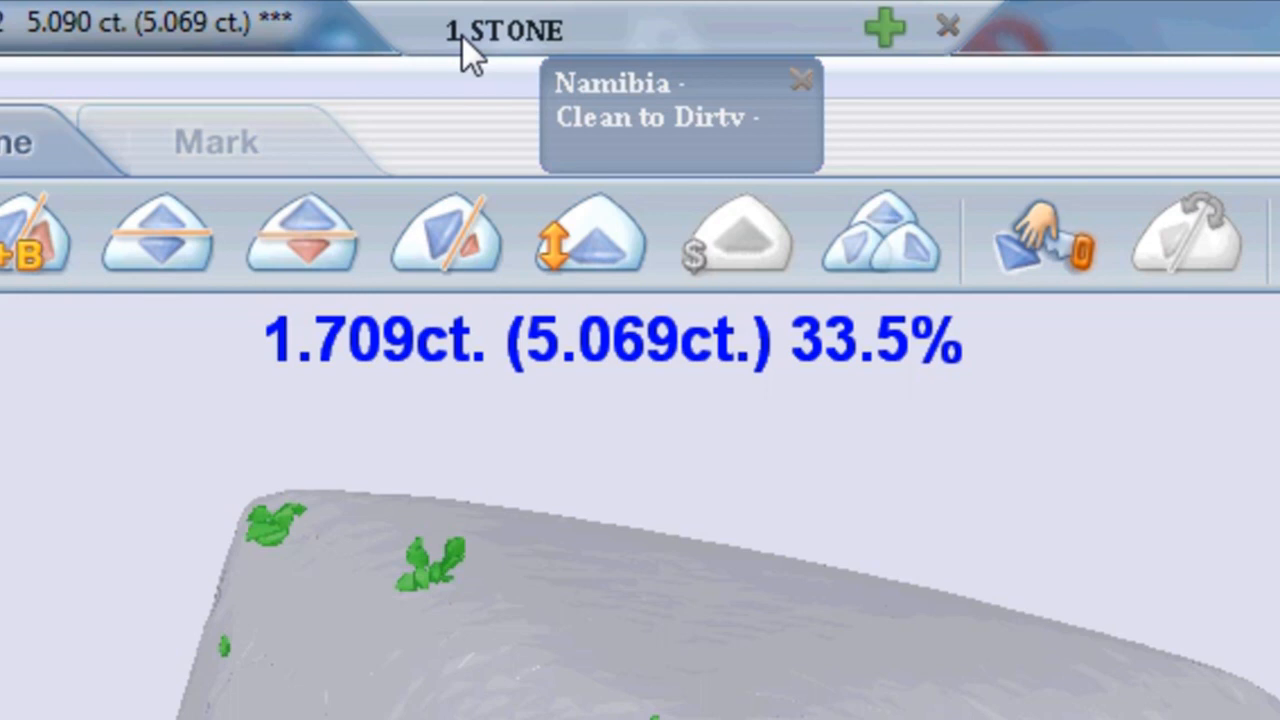
pyautogui.moveTo(505, 55)
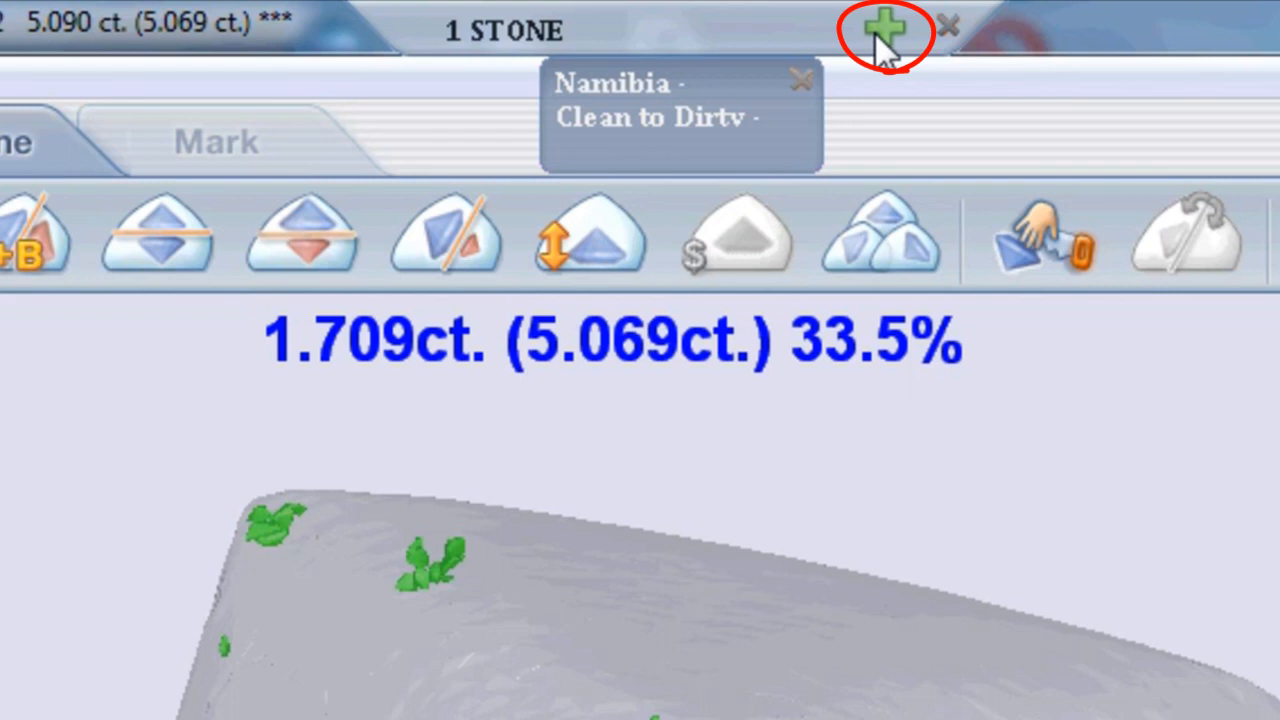
# Step: Add a second, empty stone tab beside the Namibia stone
pyautogui.click(884, 38)
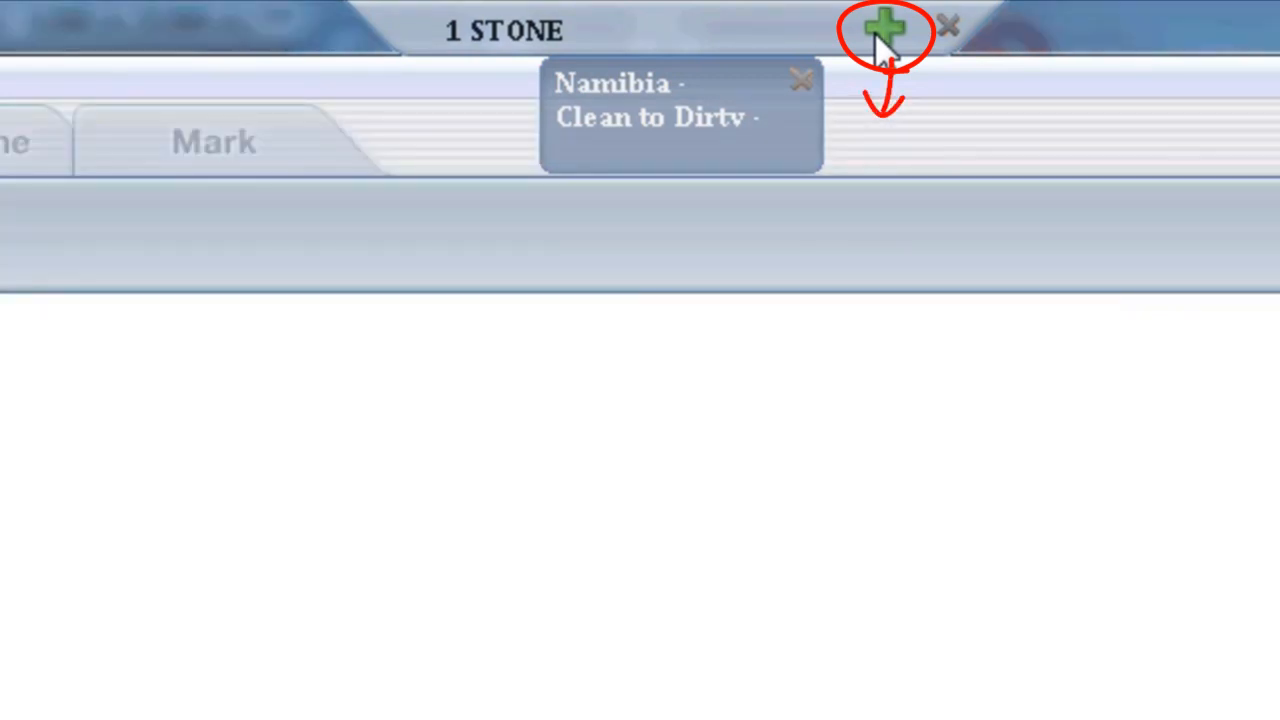
pyautogui.click(883, 27)
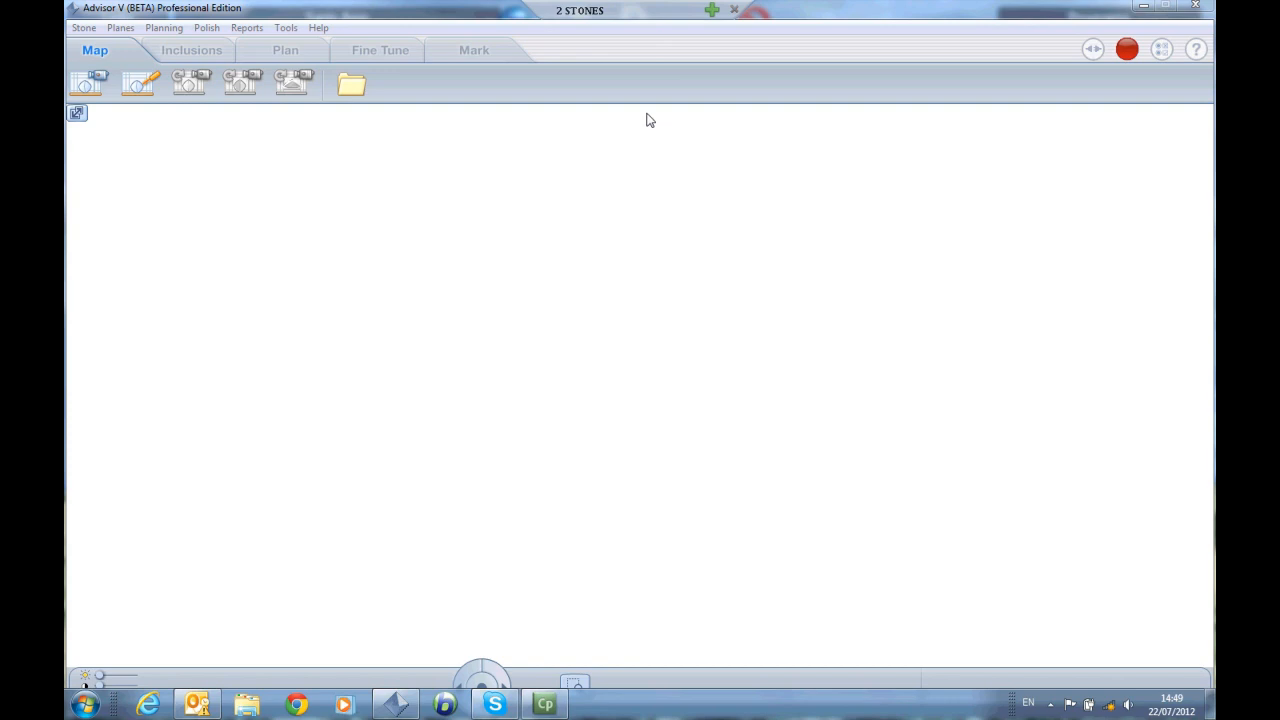
pyautogui.moveTo(360, 85)
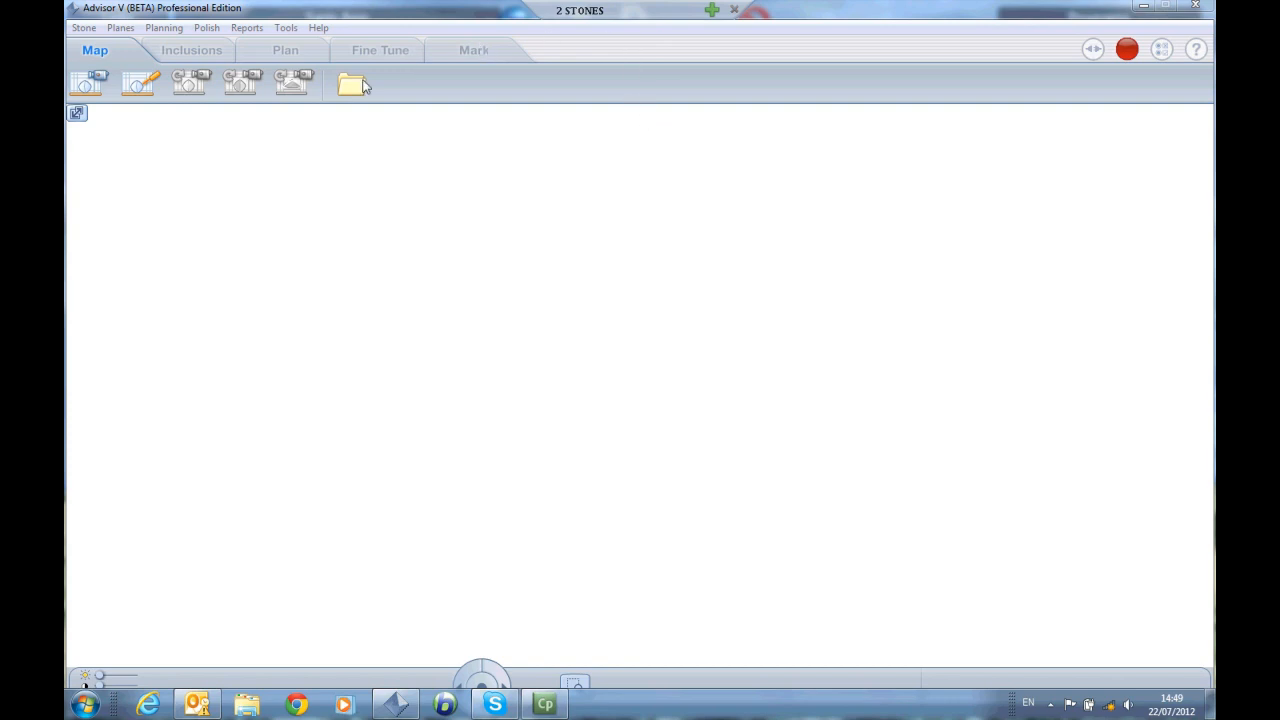
# Step: Open Demo Stone 2 from the Demo Stones package into a third tab
pyautogui.click(352, 83)
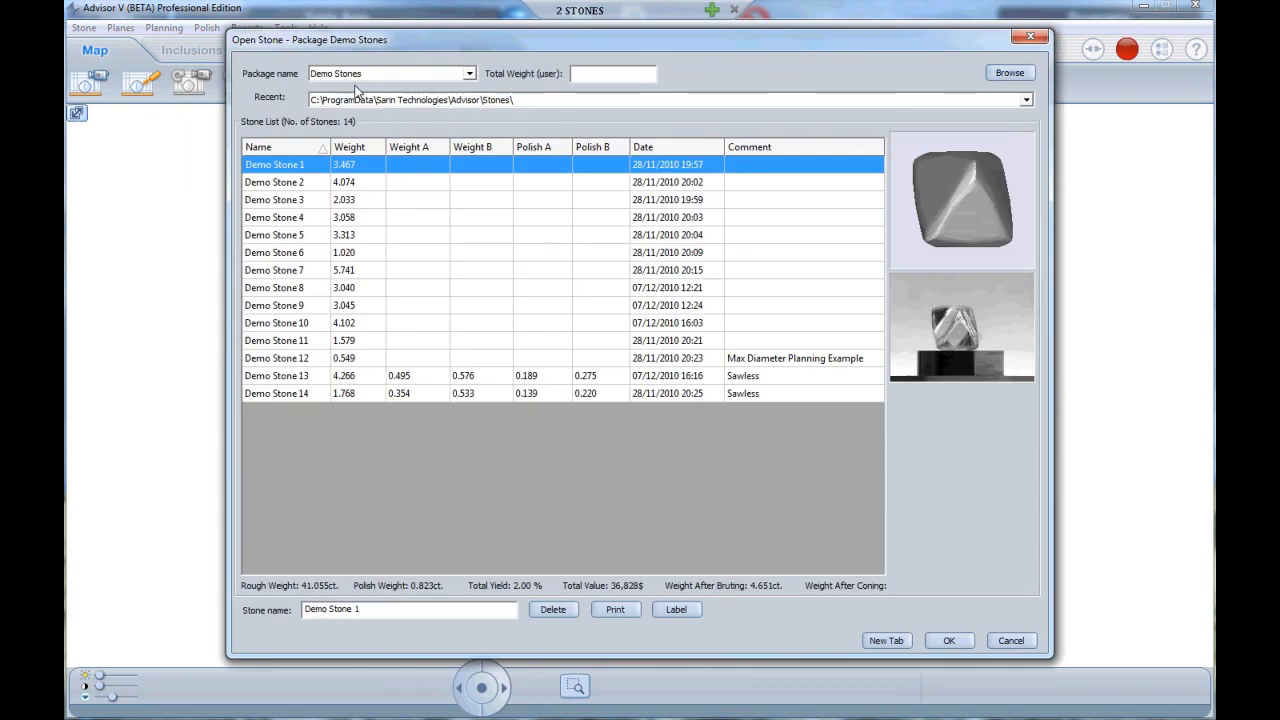
pyautogui.click(275, 181)
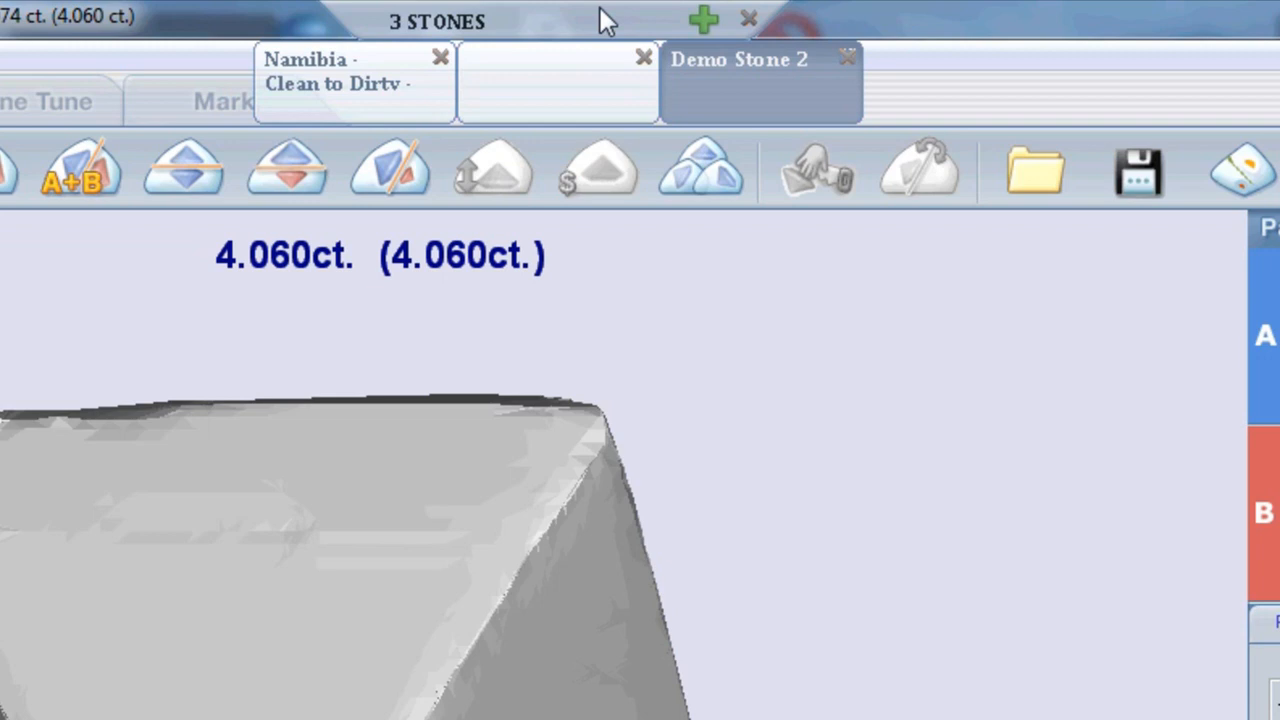
pyautogui.moveTo(610, 50)
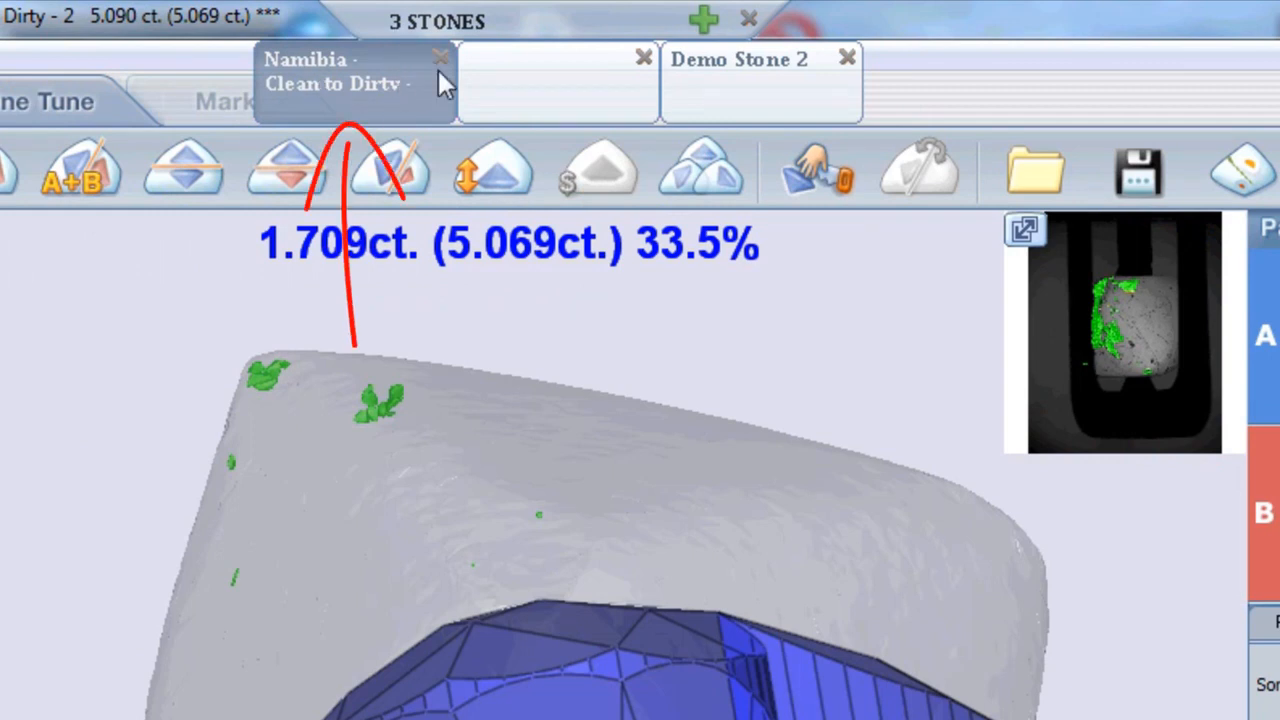
pyautogui.moveTo(340, 105)
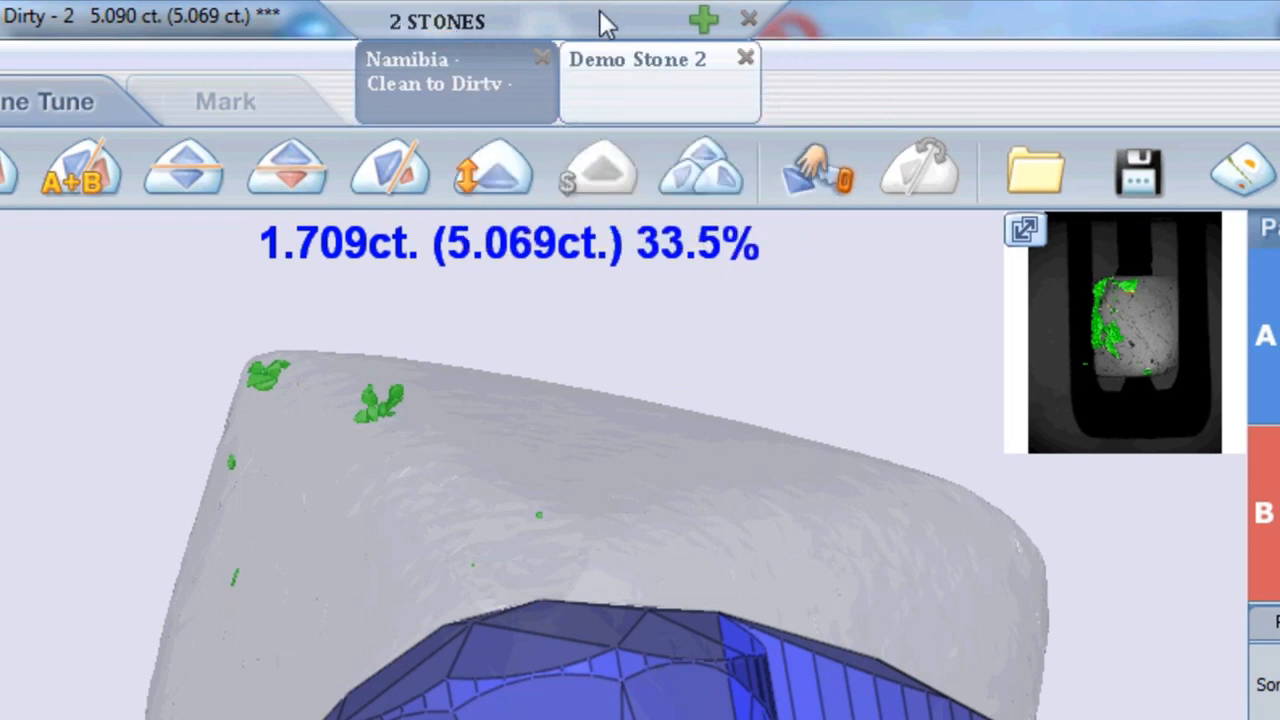
# Step: Close all stone tabs except the current one from the tab bar menu
pyautogui.rightClick(600, 22)
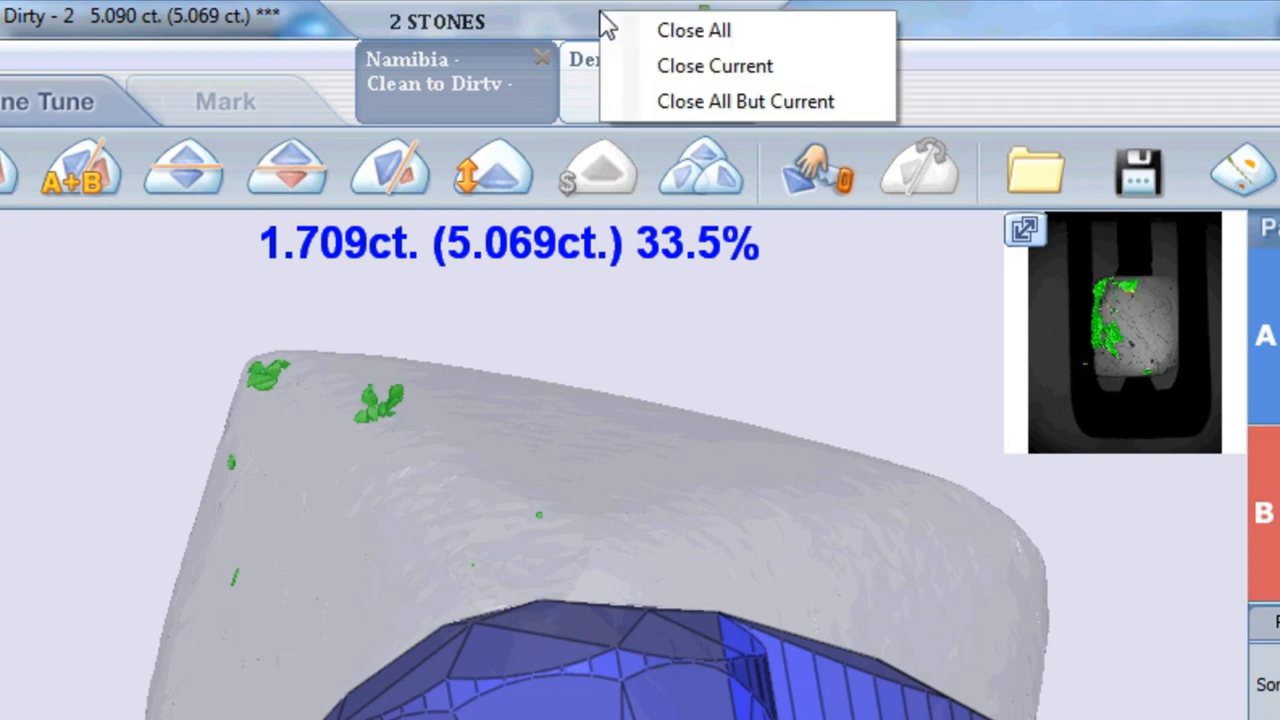
pyautogui.moveTo(694, 30)
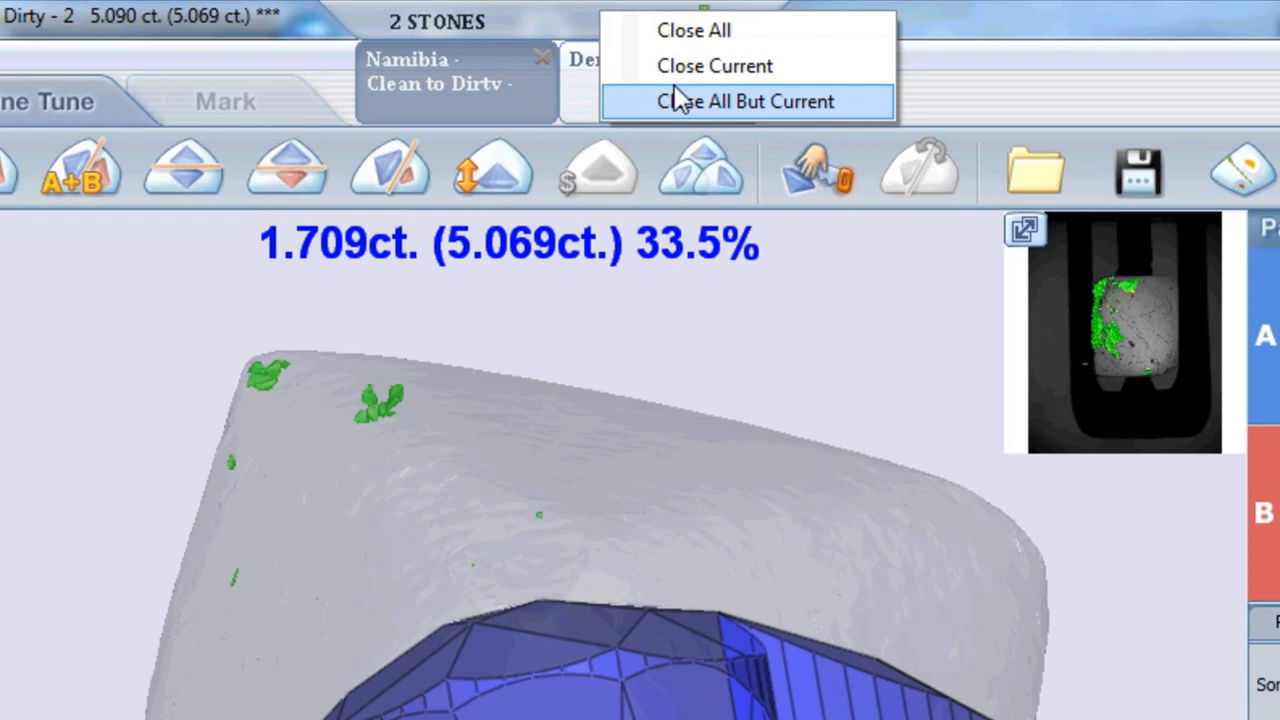
pyautogui.click(746, 101)
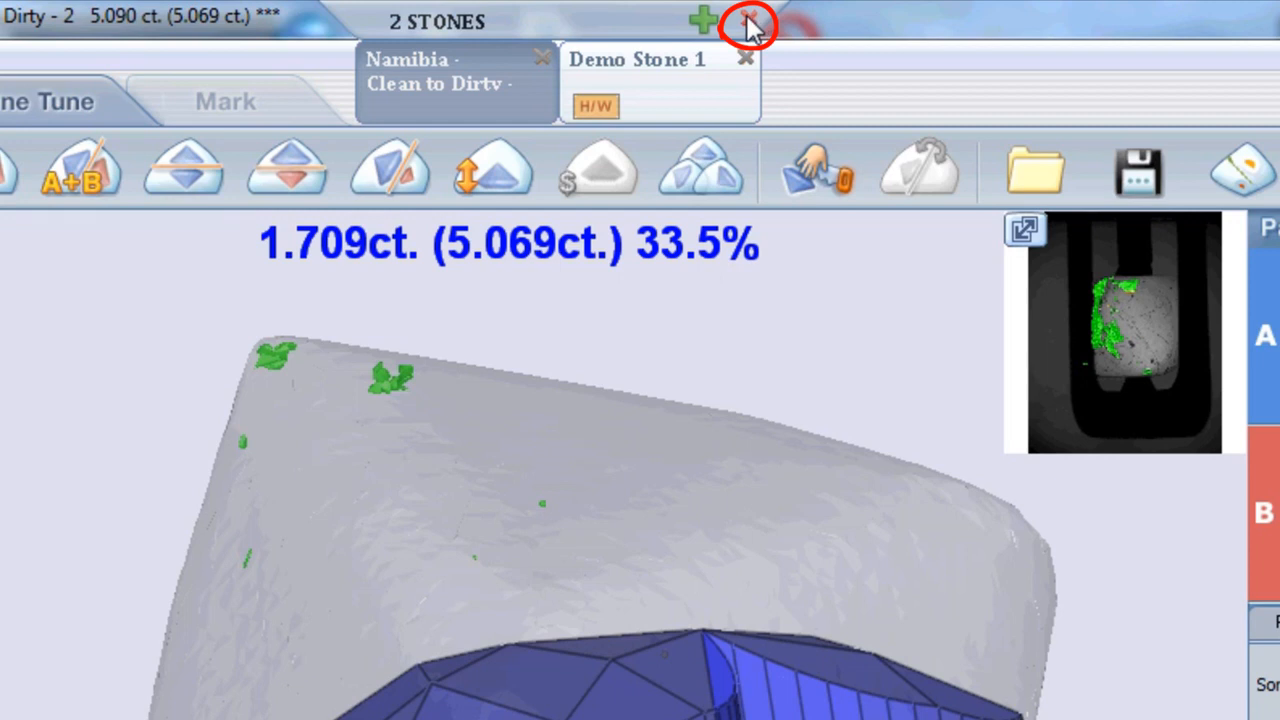
# Step: Close a tab to show Demo Stone 2's 4.060 ct rough on the Plan stage
pyautogui.click(748, 28)
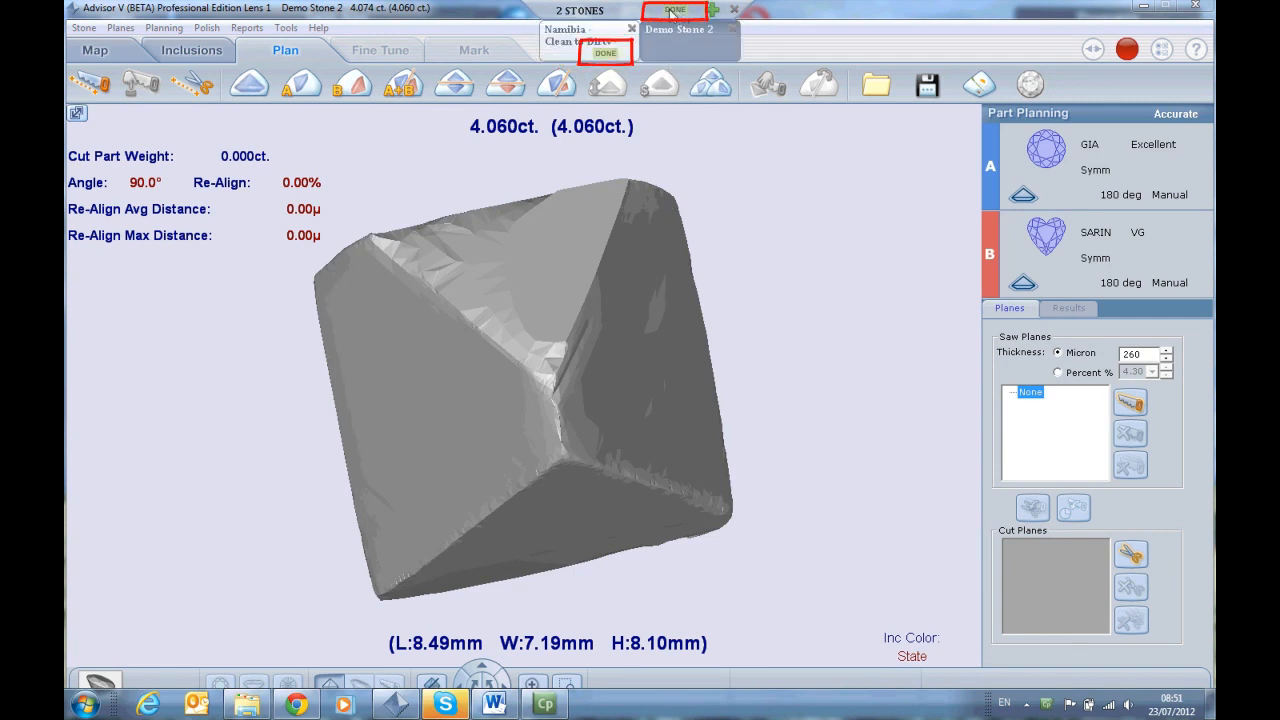
# Step: Switch to the Demo Stone 1 tab in the stone tab bar
pyautogui.click(605, 54)
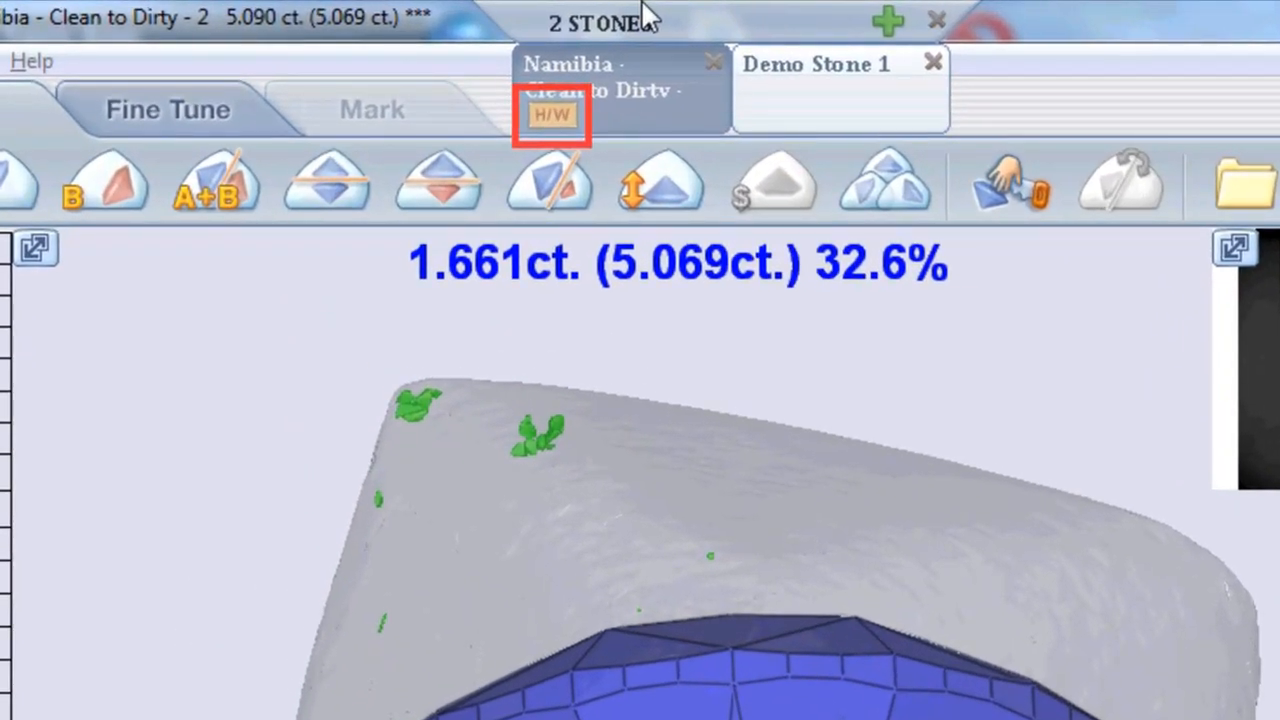
pyautogui.moveTo(650, 75)
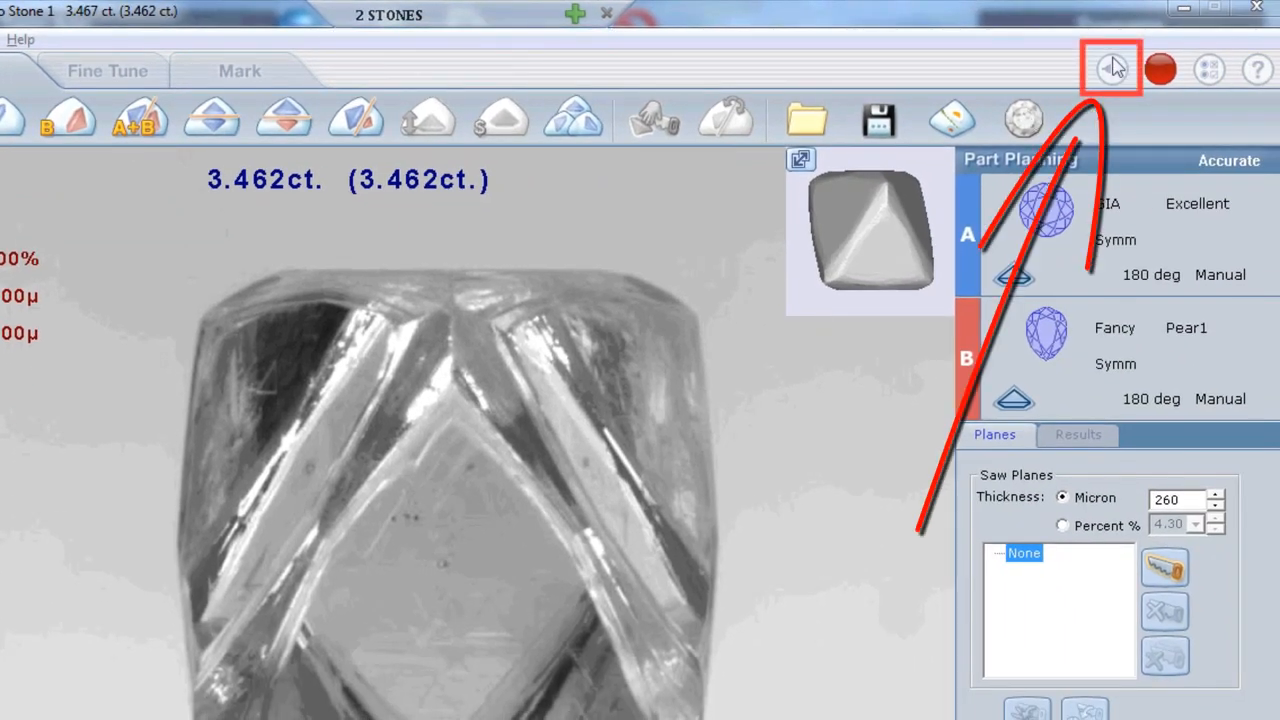
# Step: Acquire the hardware for Demo Stone 1 and confirm with Yes
pyautogui.click(1109, 67)
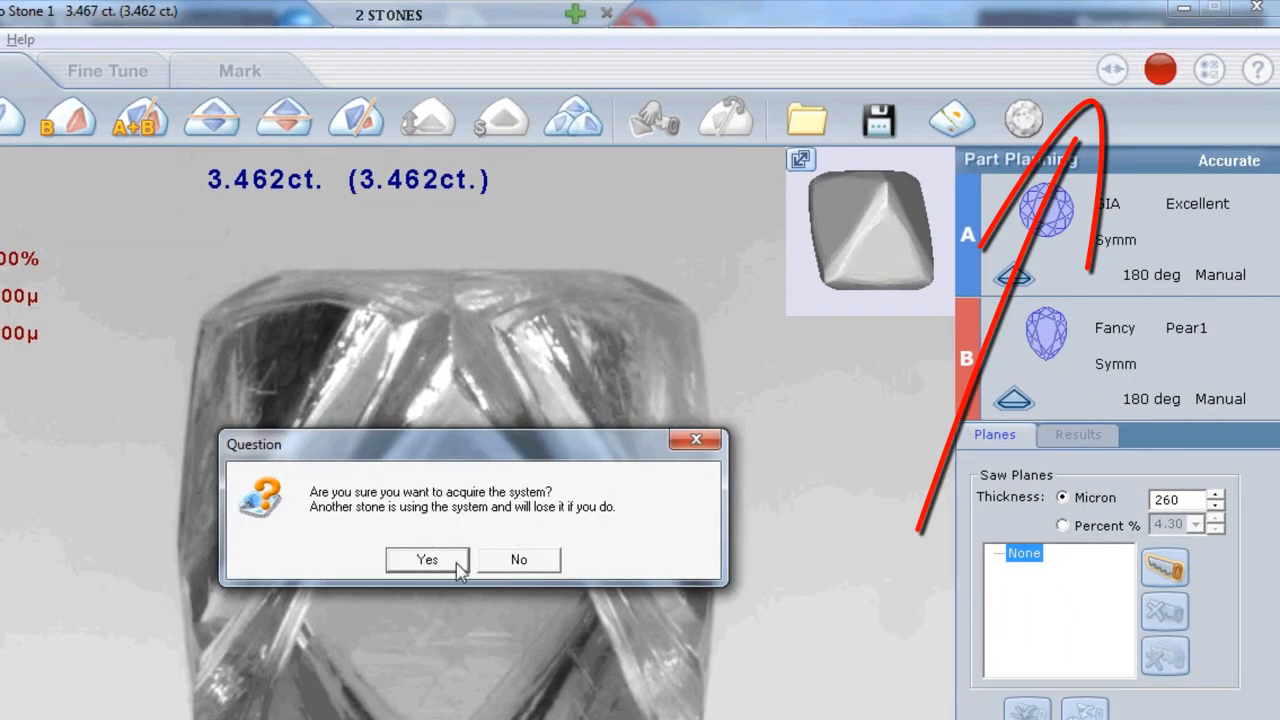
pyautogui.click(427, 559)
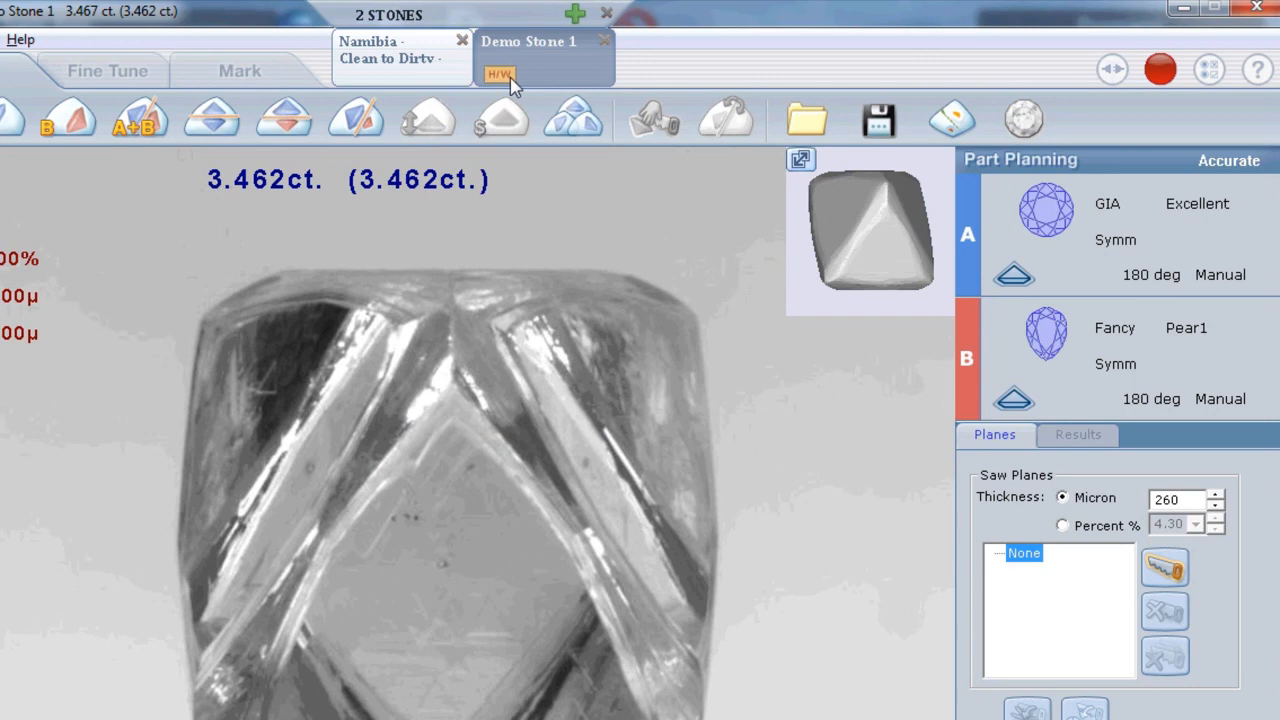
pyautogui.moveTo(510, 85)
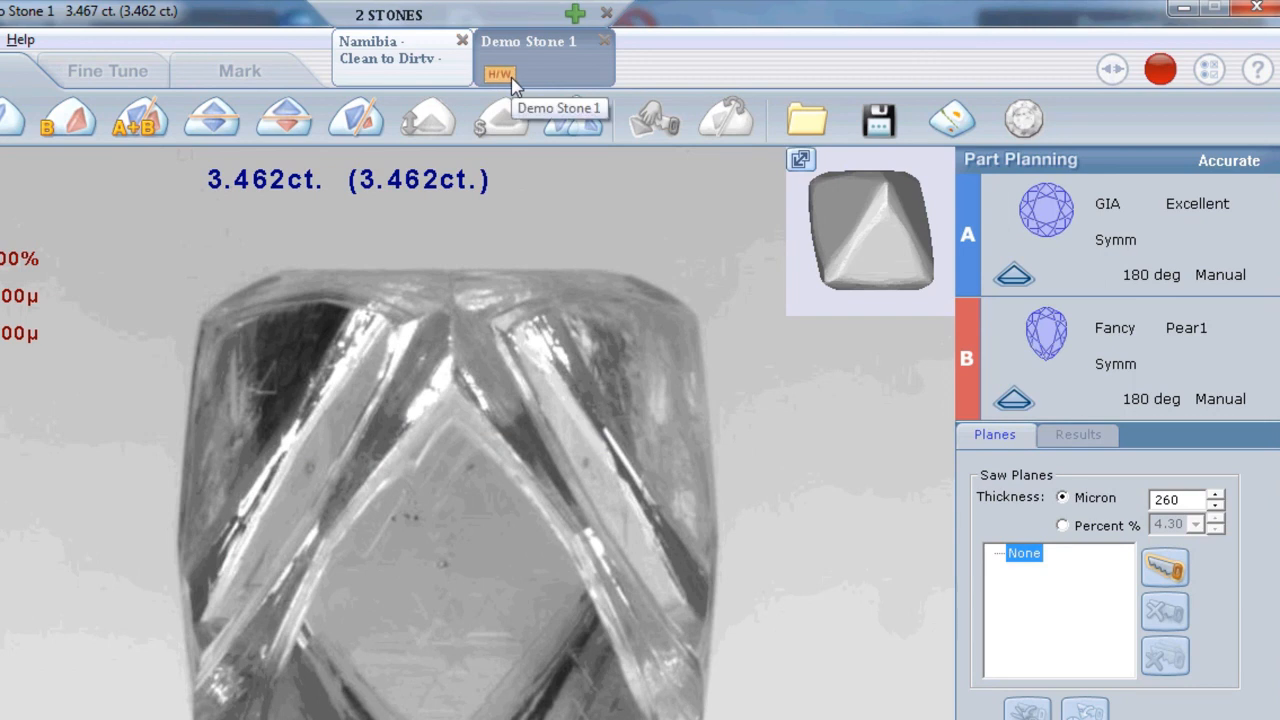